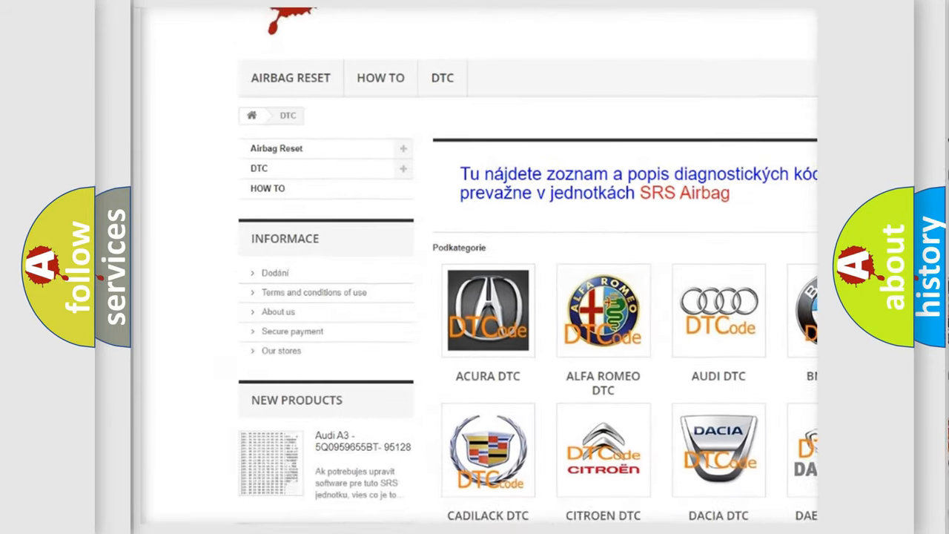
scroll(down, 3)
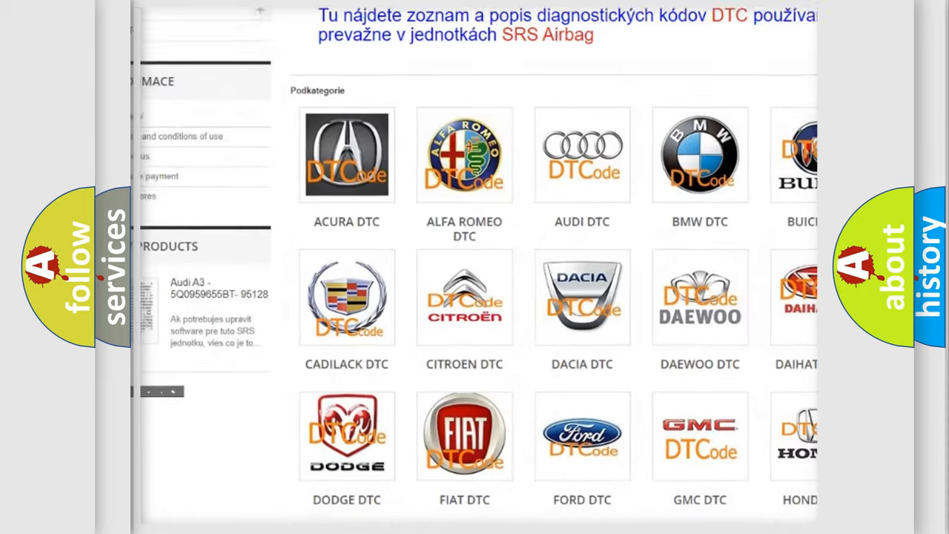
scroll(down, 3)
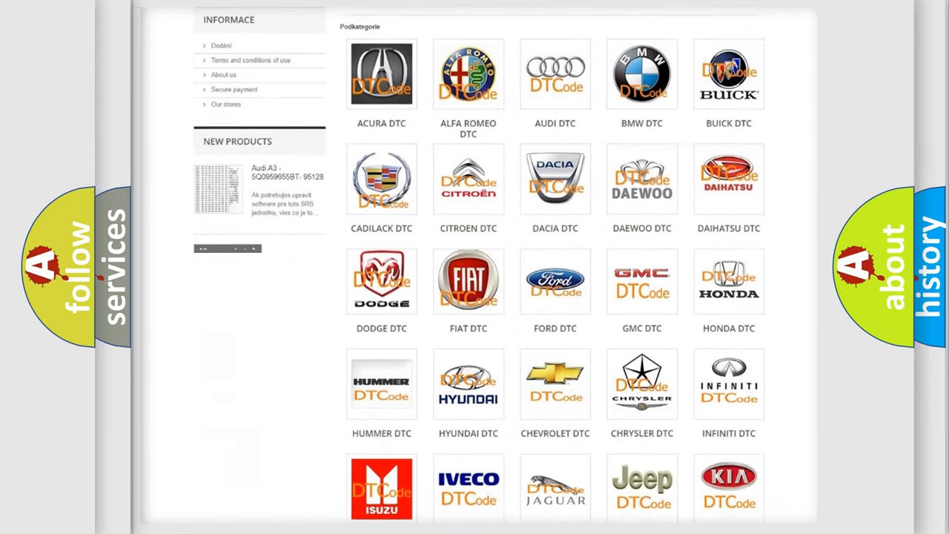
scroll(down, 3)
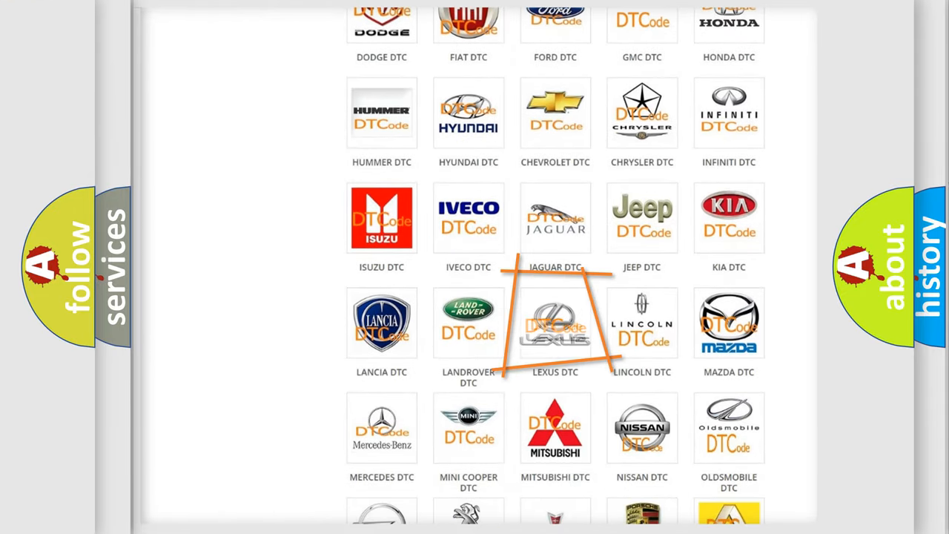